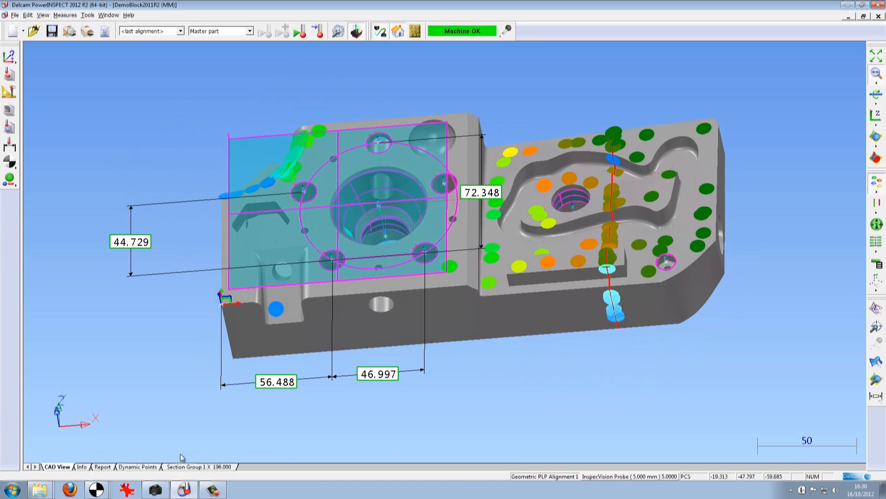
Step: Switch to the Report view and review the surface point group table, deviation chart and section results
click(103, 466)
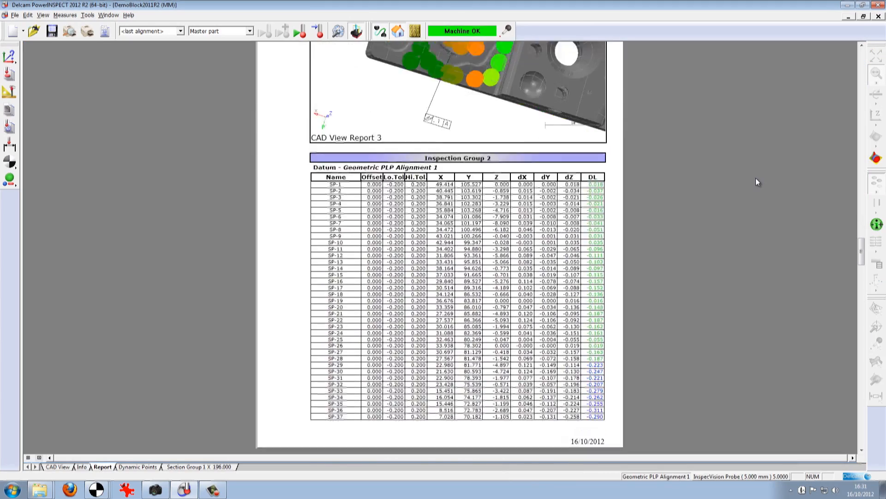
scroll(down, 3)
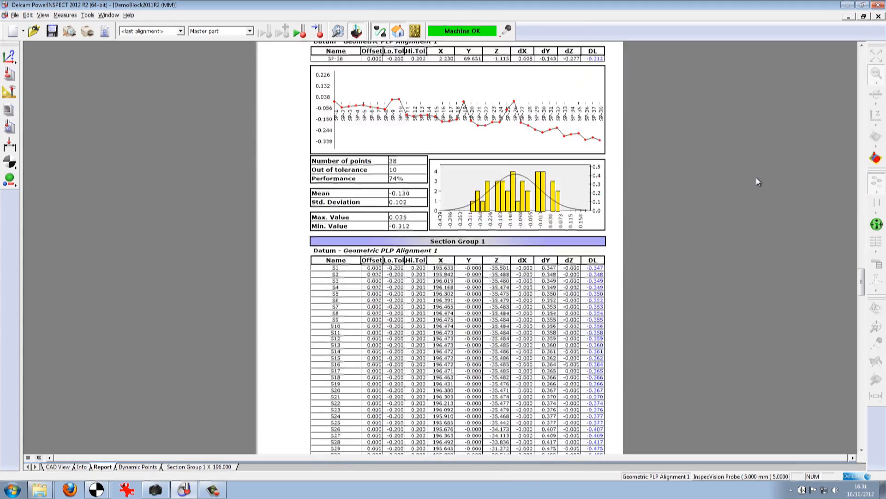